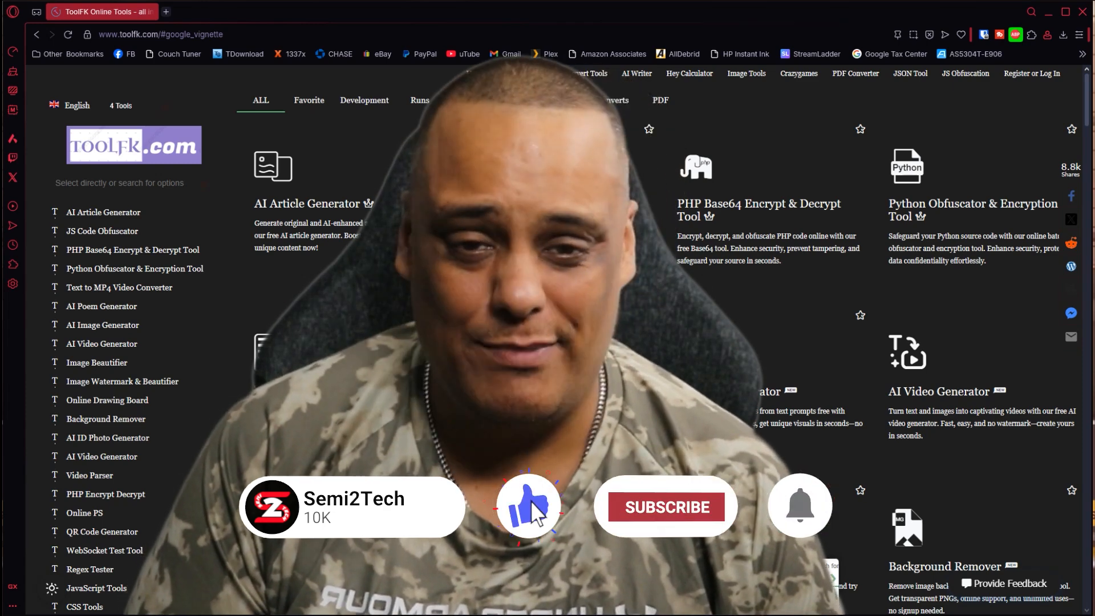
{"action": "left_click", "coordinate": [667, 507]}
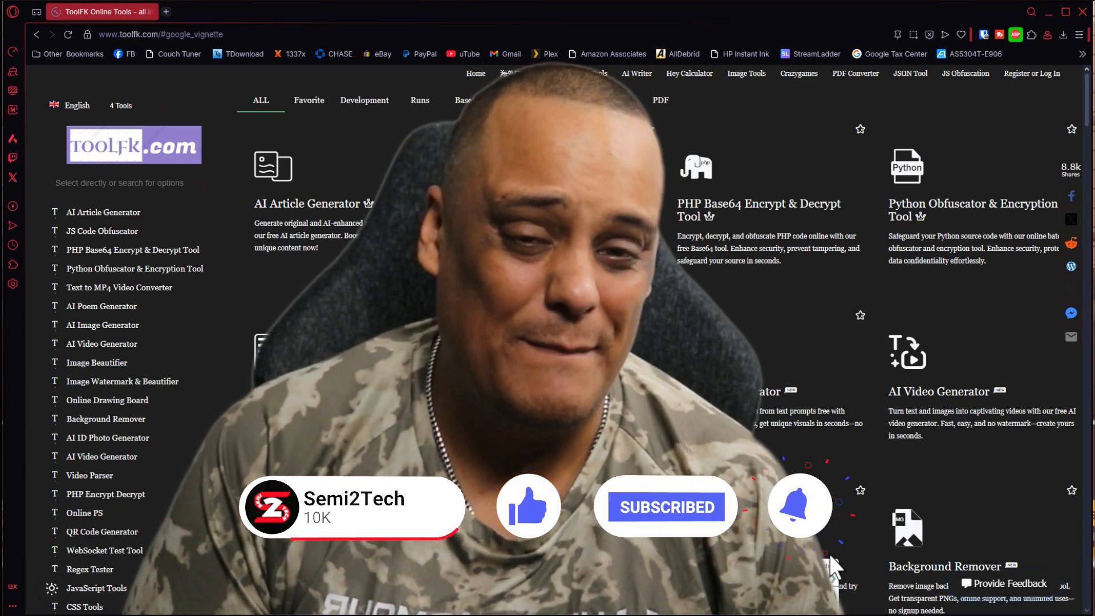